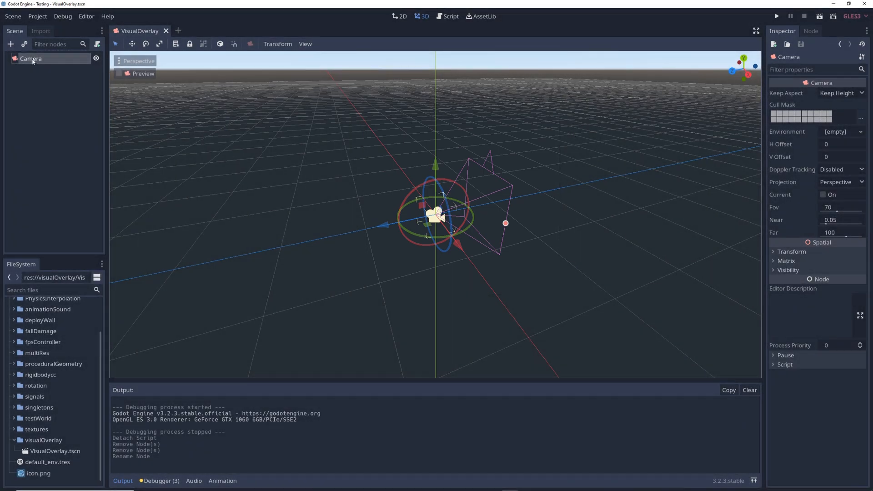
Add a TextureRect child under the Camera and apply the Full Rect layout.
left_click(10, 43)
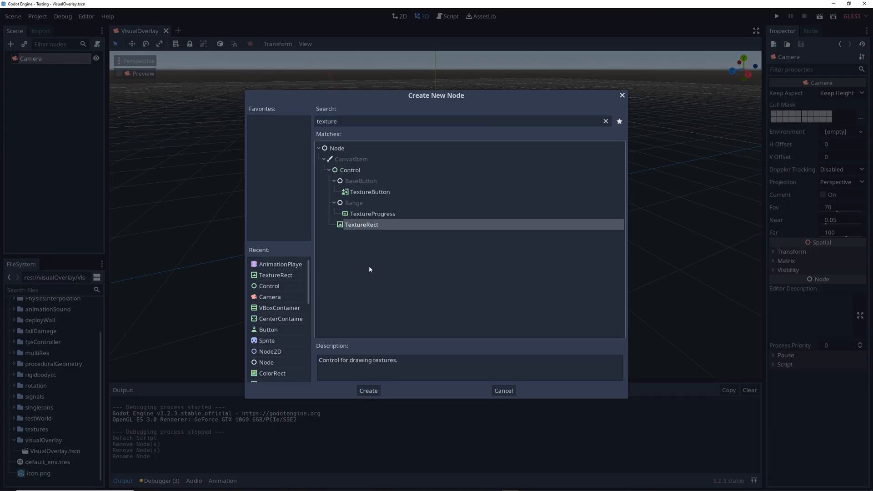
left_click(368, 390)
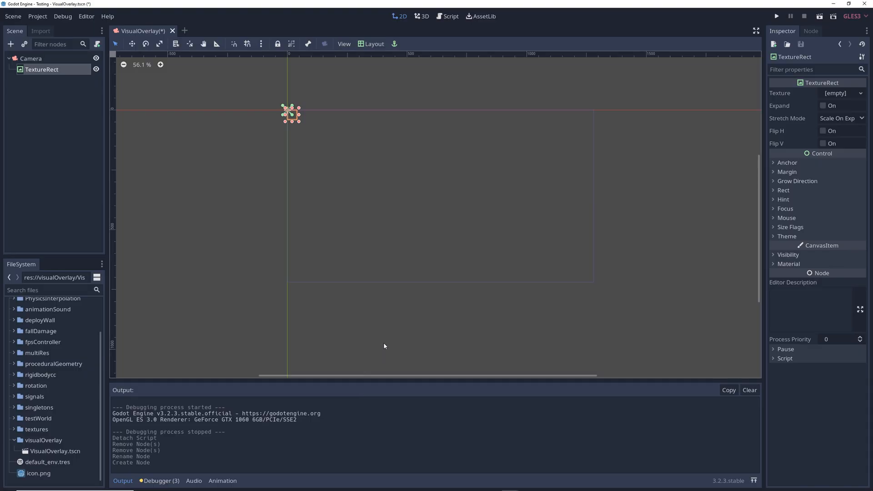
left_click(373, 44)
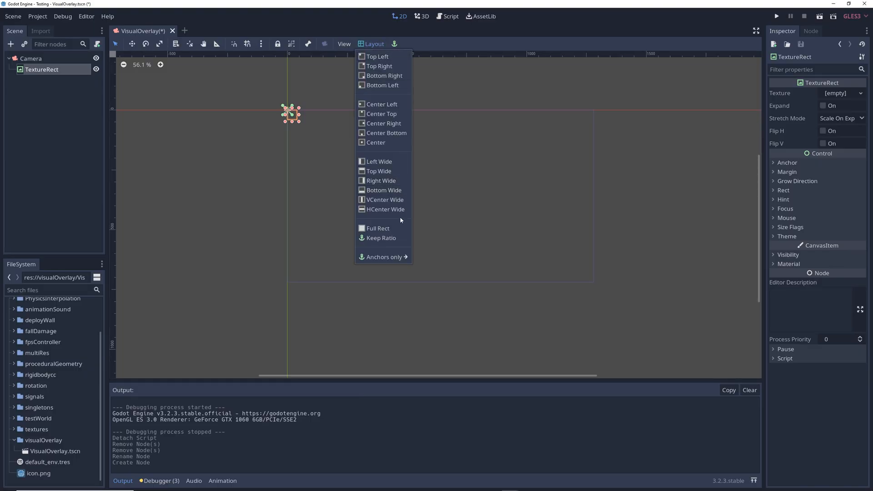
left_click(377, 228)
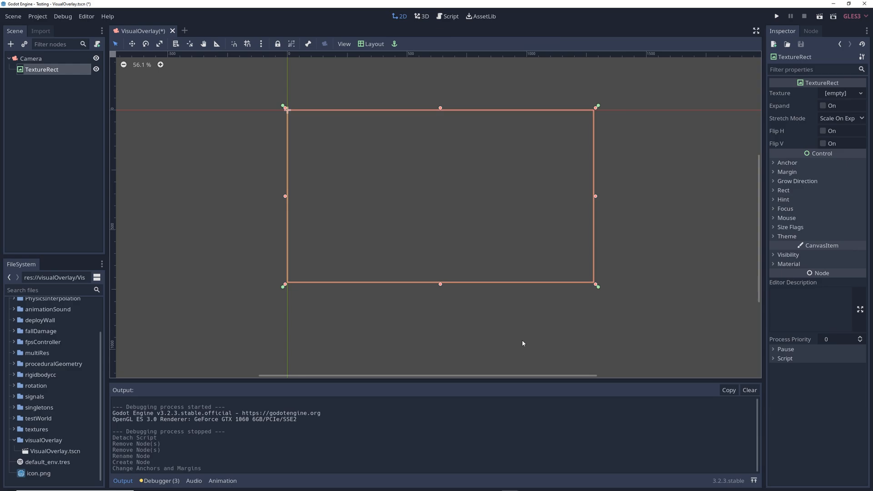
Give the TextureRect the damageaura001.png texture with Expand on, then play the scene.
left_click(824, 106)
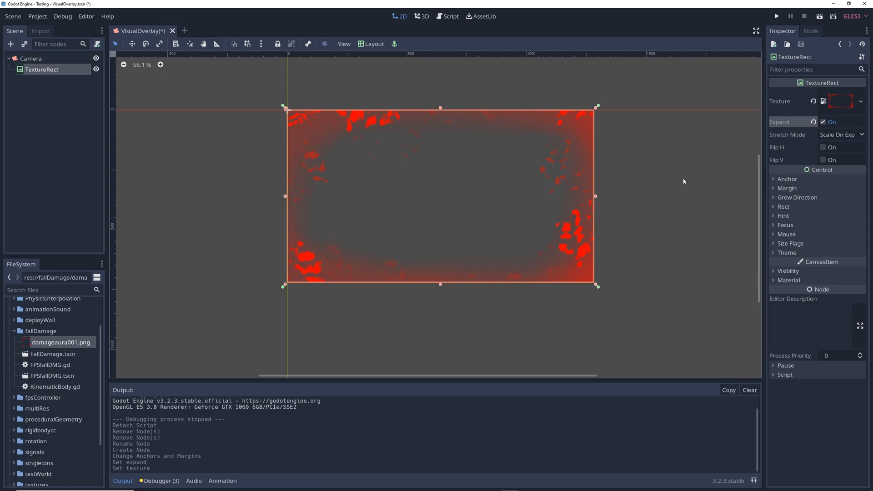
left_click(775, 16)
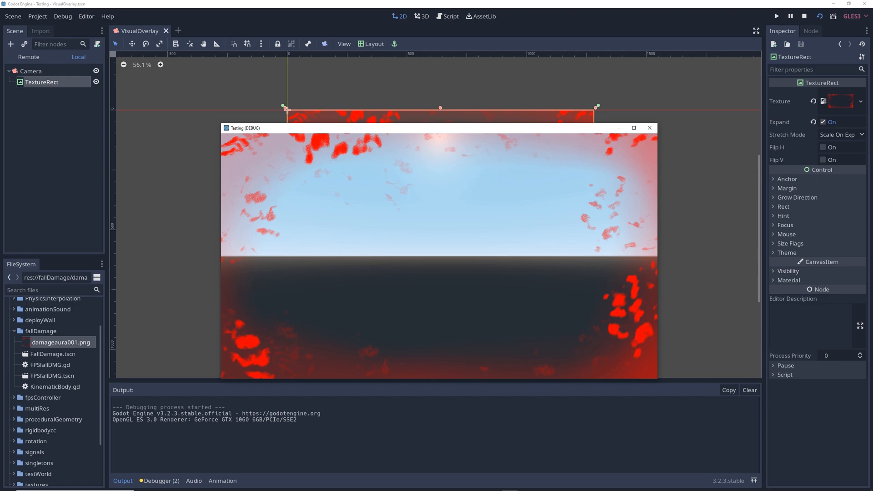
Stop the running game preview.
left_click(804, 10)
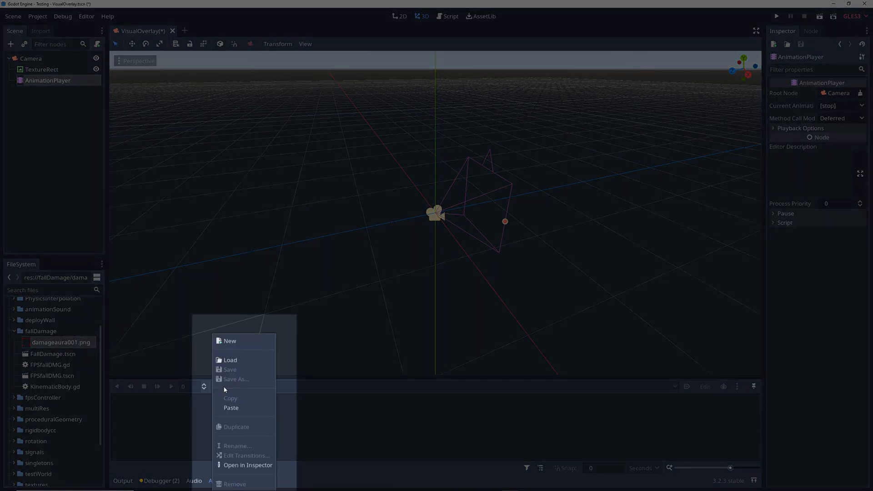
Create a new animation named Pain on the AnimationPlayer.
left_click(230, 341)
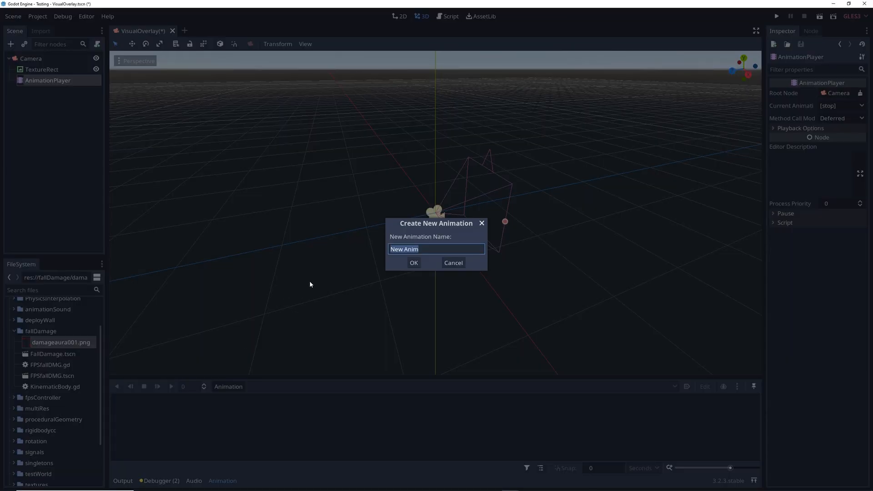
left_click(413, 262)
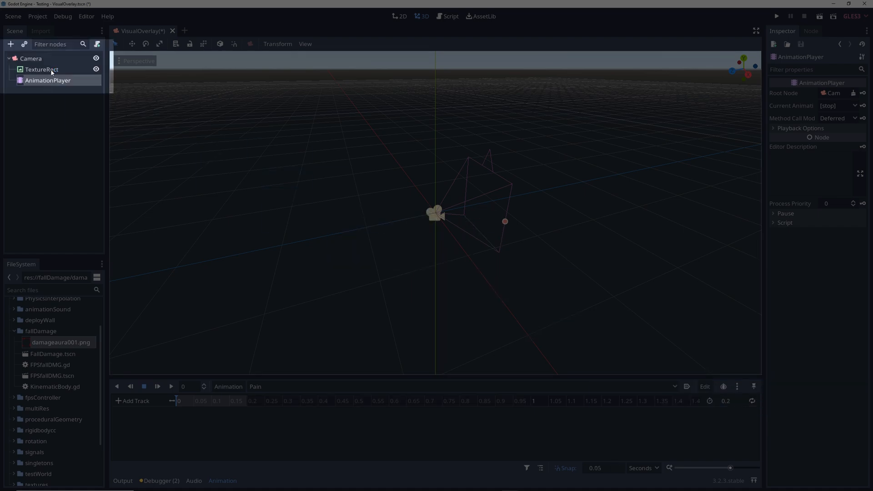
Key TextureRect Modulate alpha 0, 255 at 0.05, 0 at 0.2, and preview Pain.
left_click(42, 70)
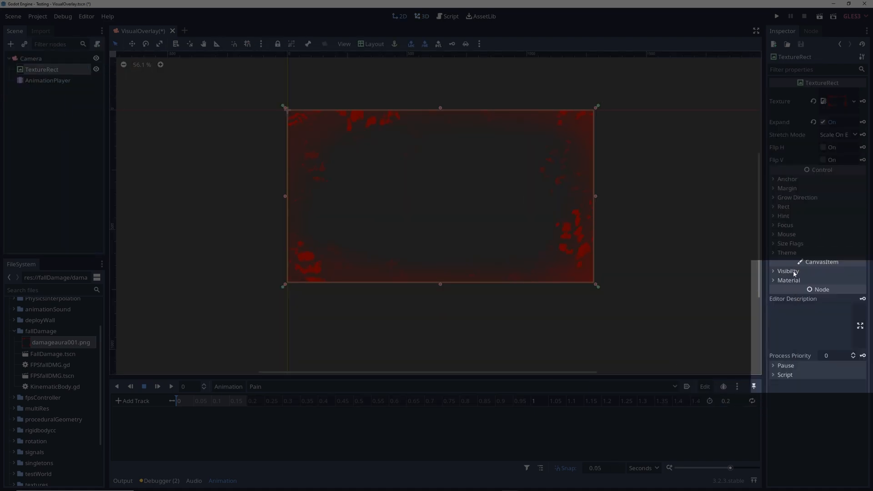
left_click(788, 271)
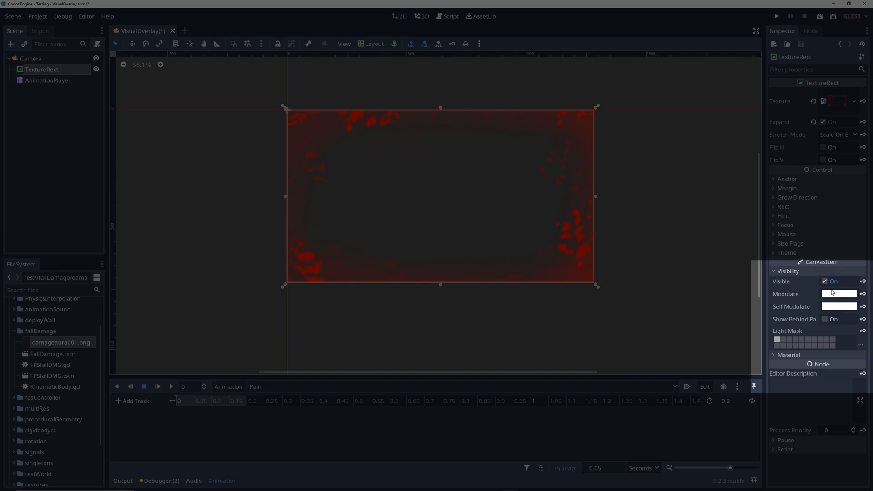
left_click(839, 293)
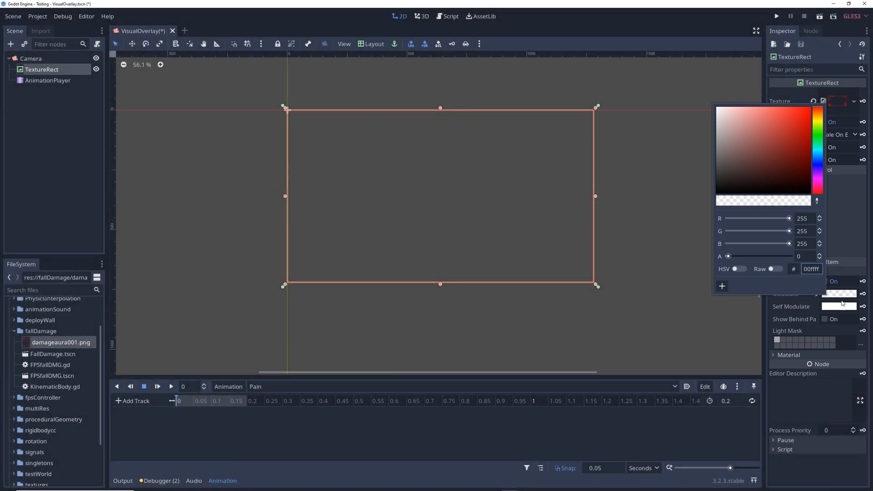
left_click(407, 264)
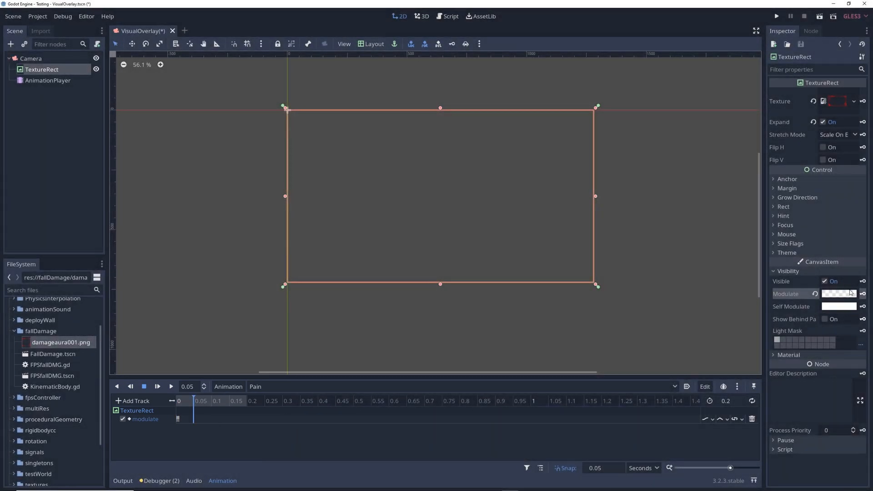
left_click(838, 294)
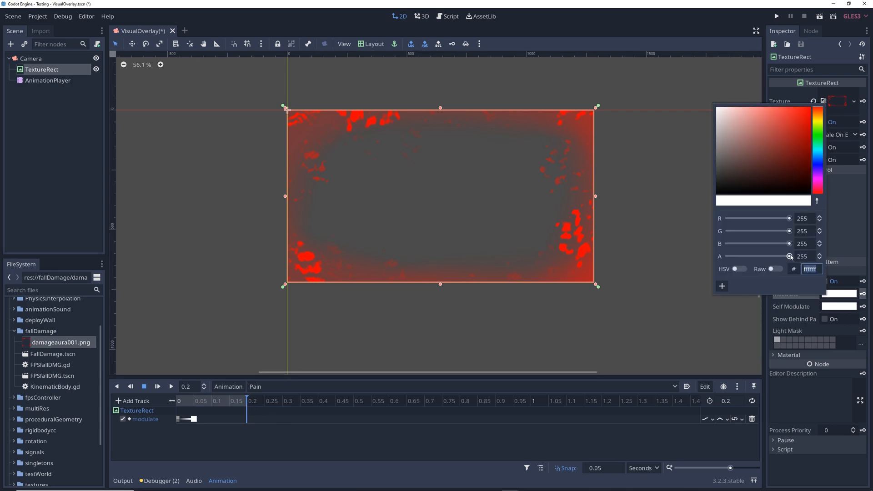
left_click_drag(788, 256, 727, 256)
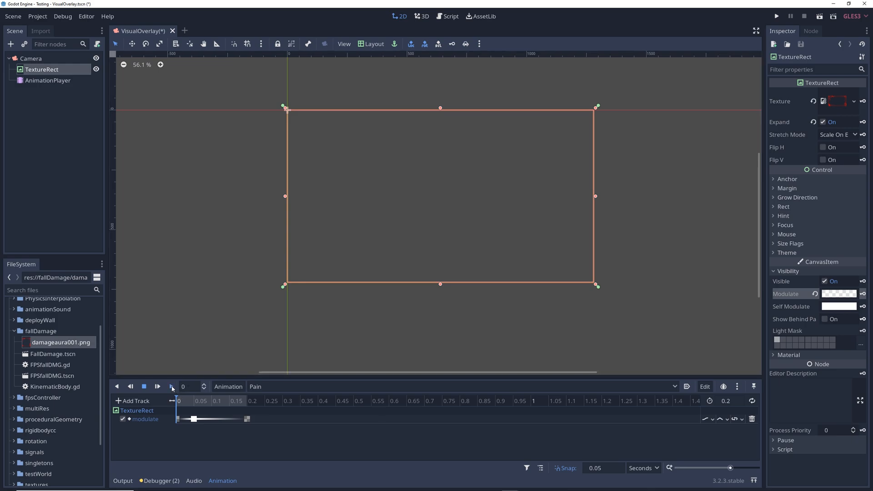
left_click(171, 386)
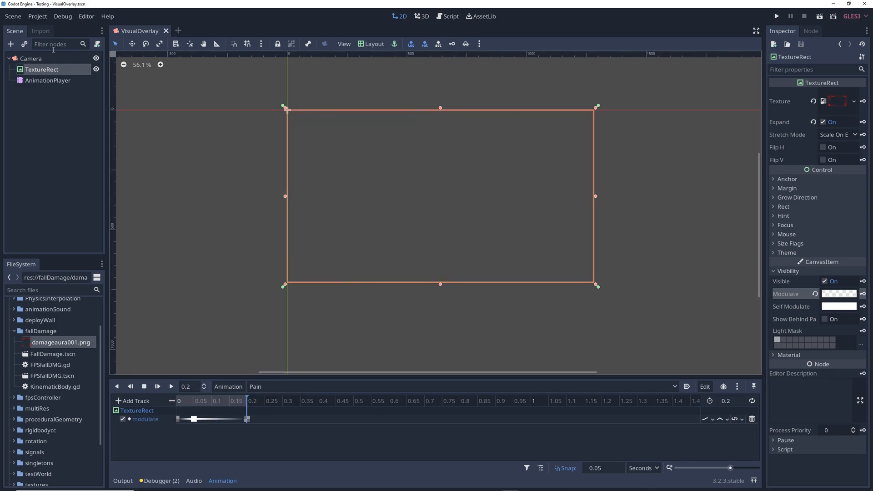
Attach a new script to the Camera and check the Project Settings Input Map.
left_click(450, 16)
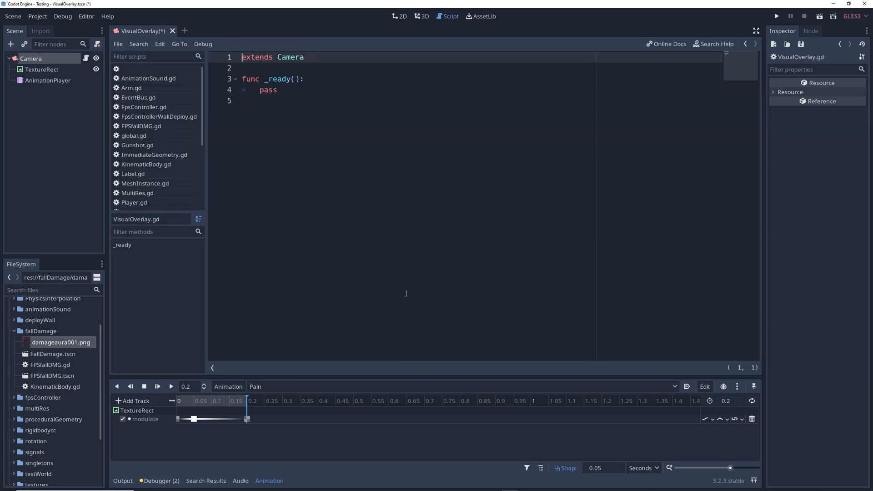
left_click(37, 16)
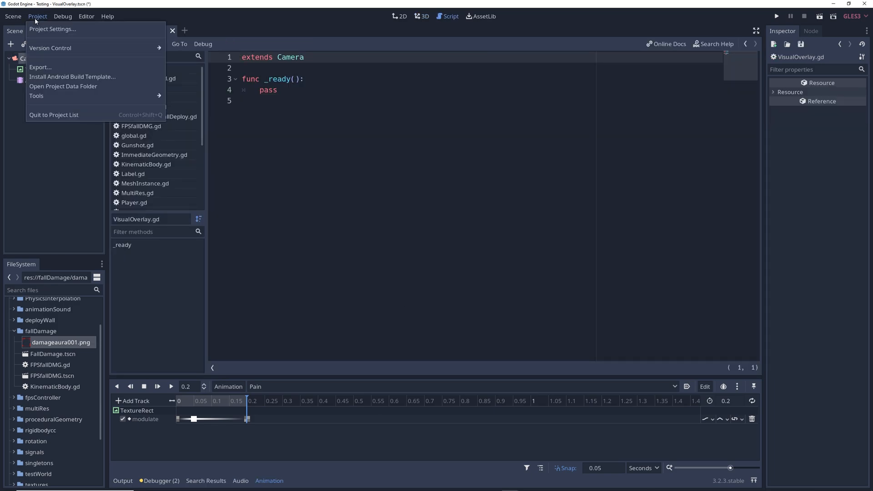
left_click(53, 29)
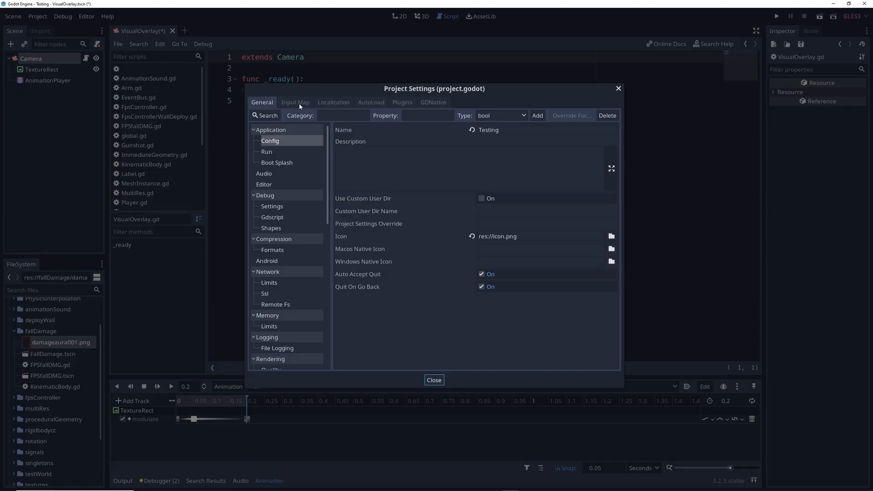
left_click(295, 102)
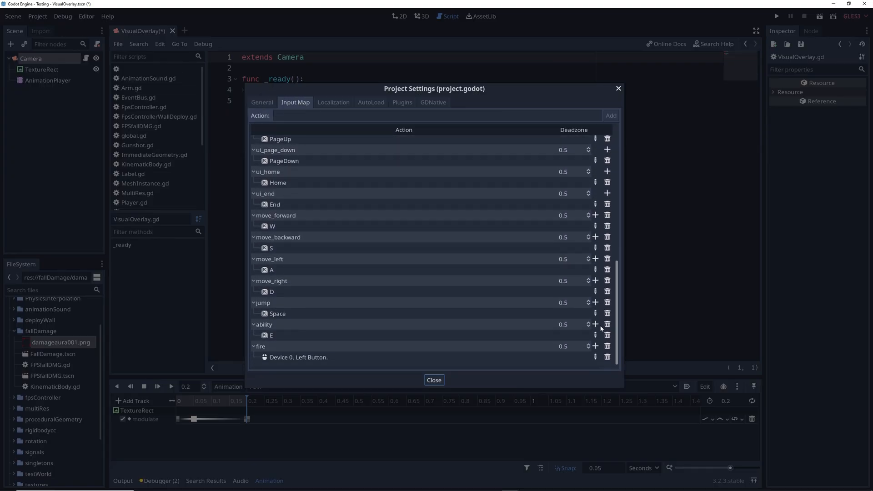
left_click(434, 380)
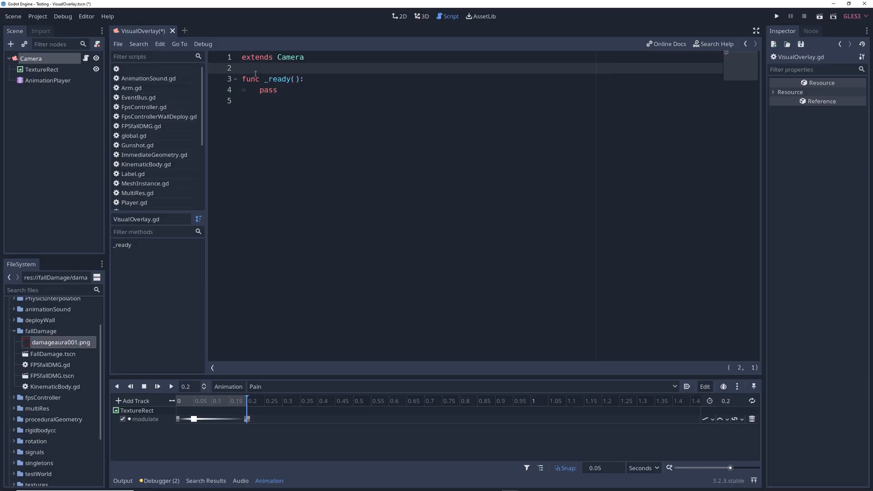
Write onready anim = $AnimationPlayer and an _input playing "Pain" when fire is just pressed.
key("Enter")
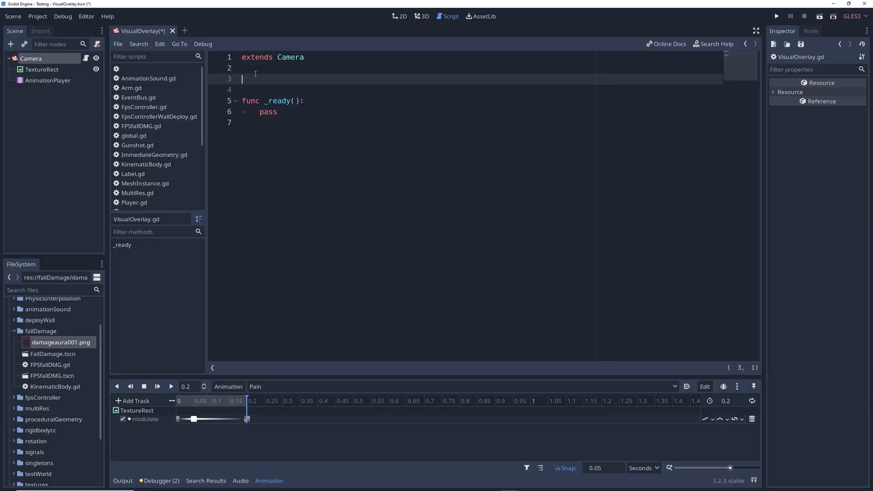
type("onready var anim = $AnimationPlayer")
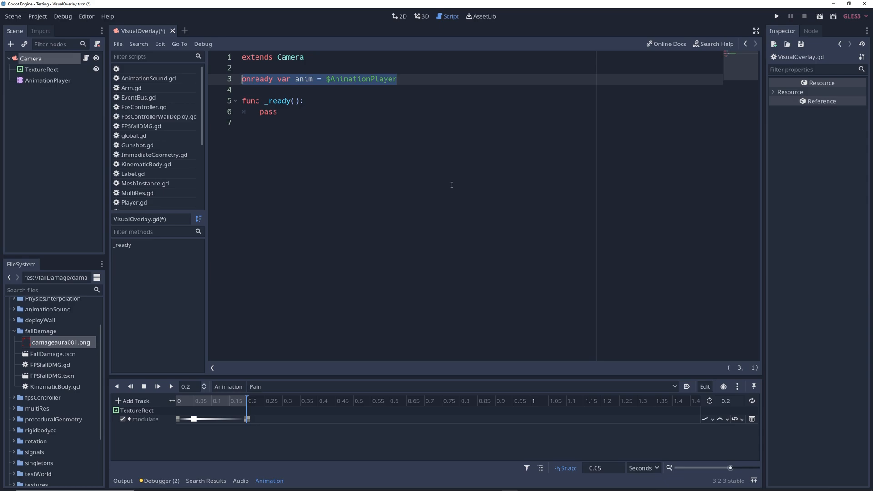
type("func _input(event):")
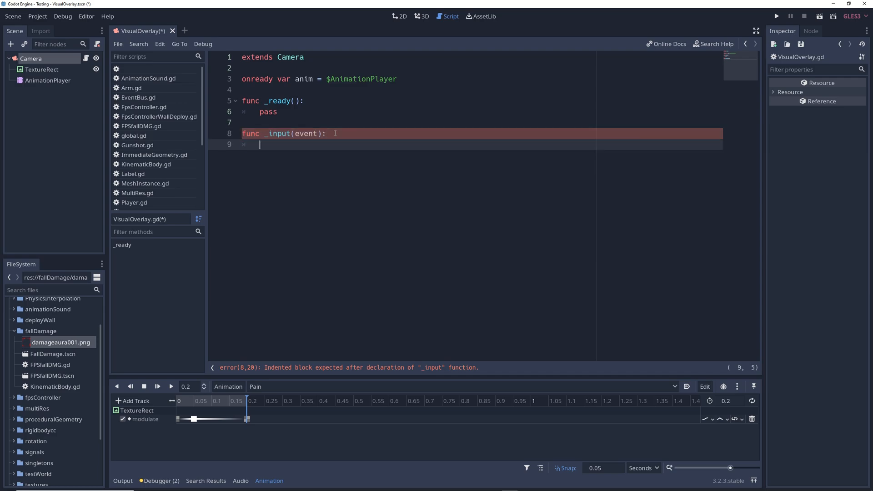
type("if Input.is_action_just_pressed(\"fire\"):")
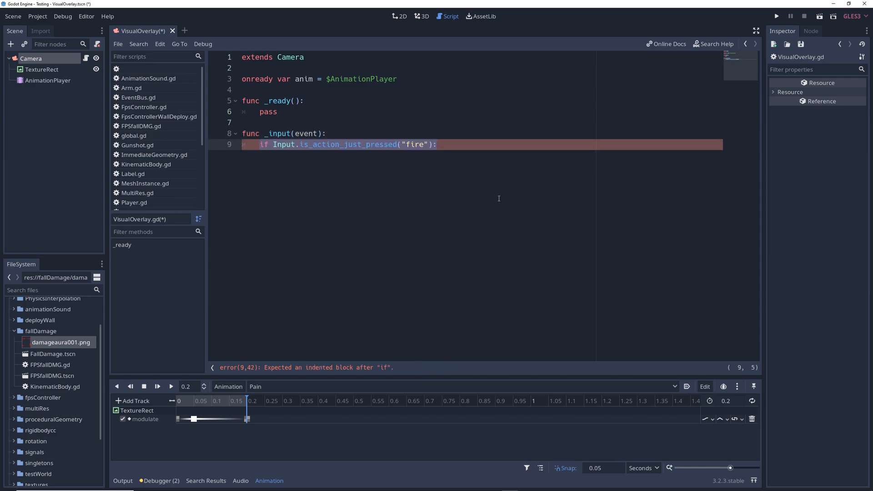
type("anim.play(\"Pain\")")
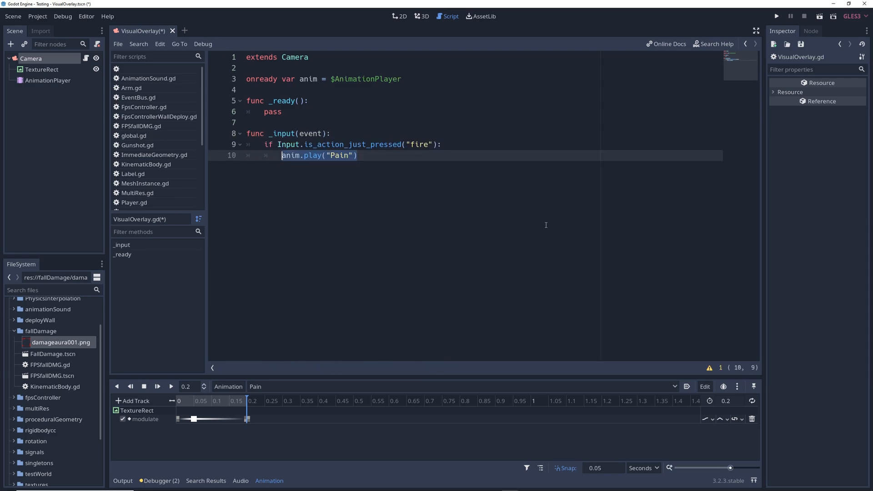